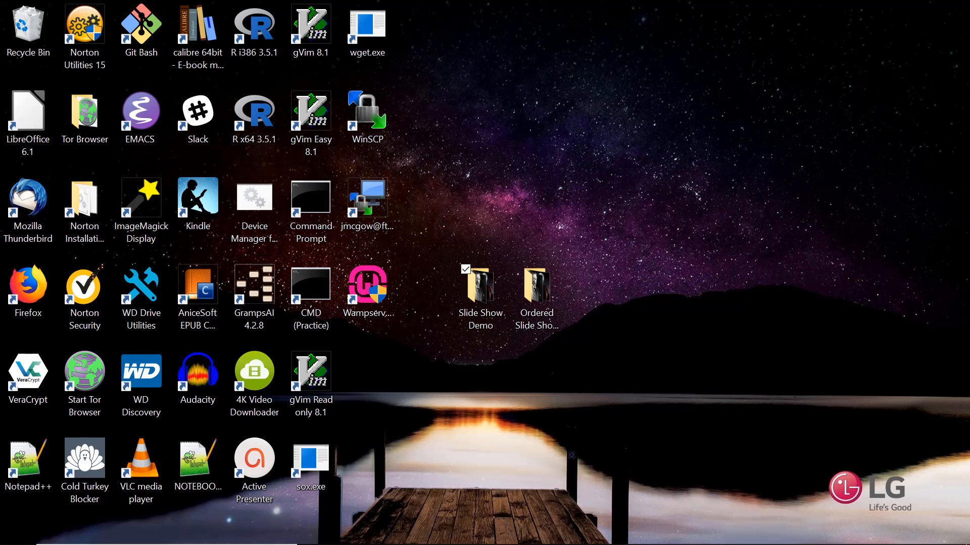
mouse_move(507, 414)
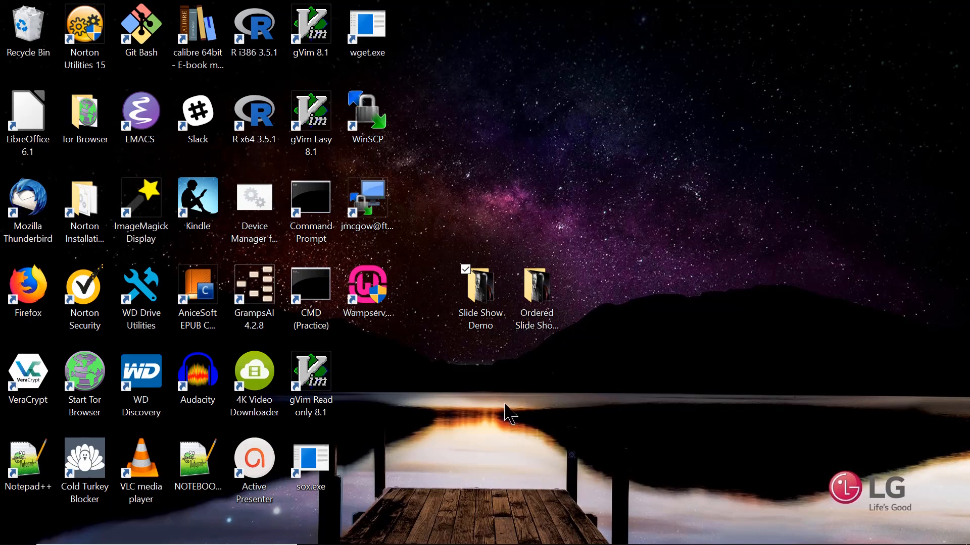
- Open the Slide Show Demo folder and show the Picture Tools Manage options
double_click(479, 286)
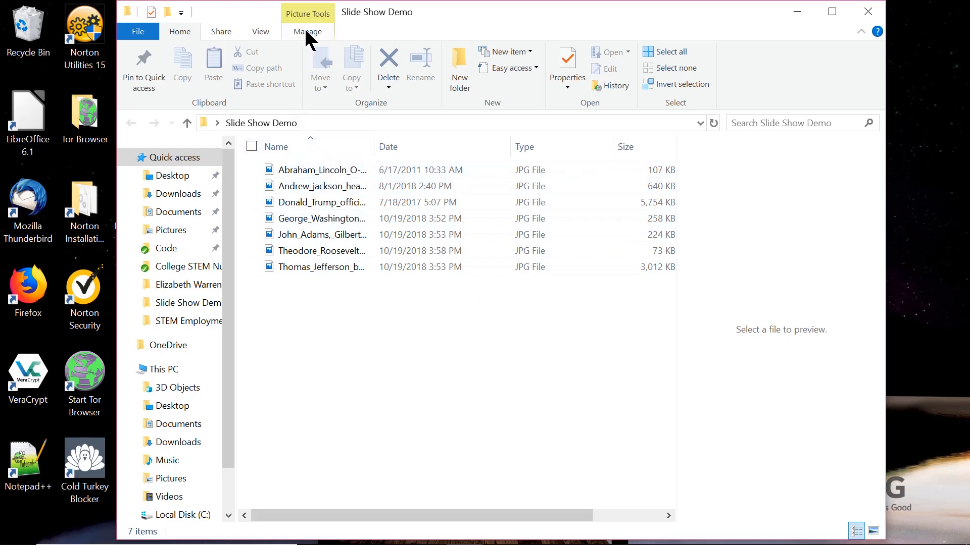
left_click(308, 32)
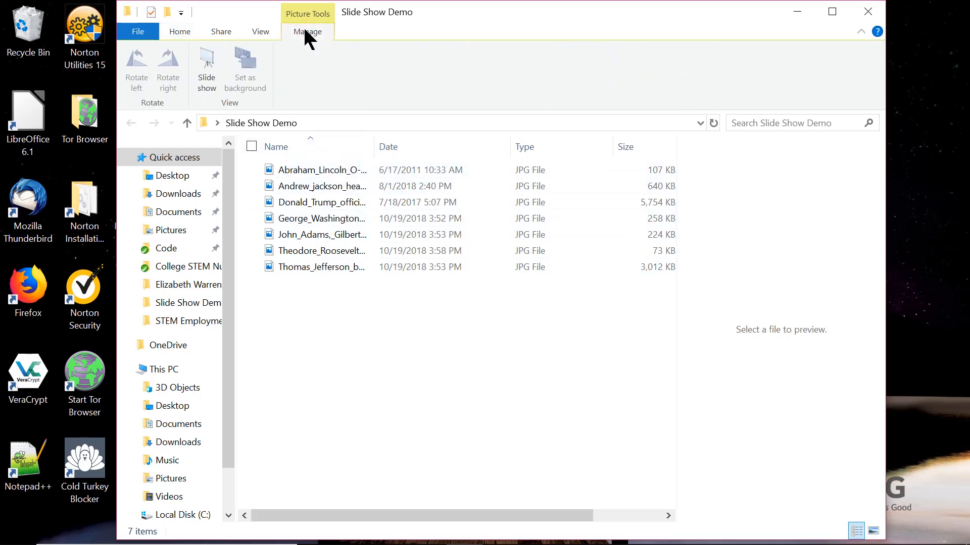
mouse_move(206, 71)
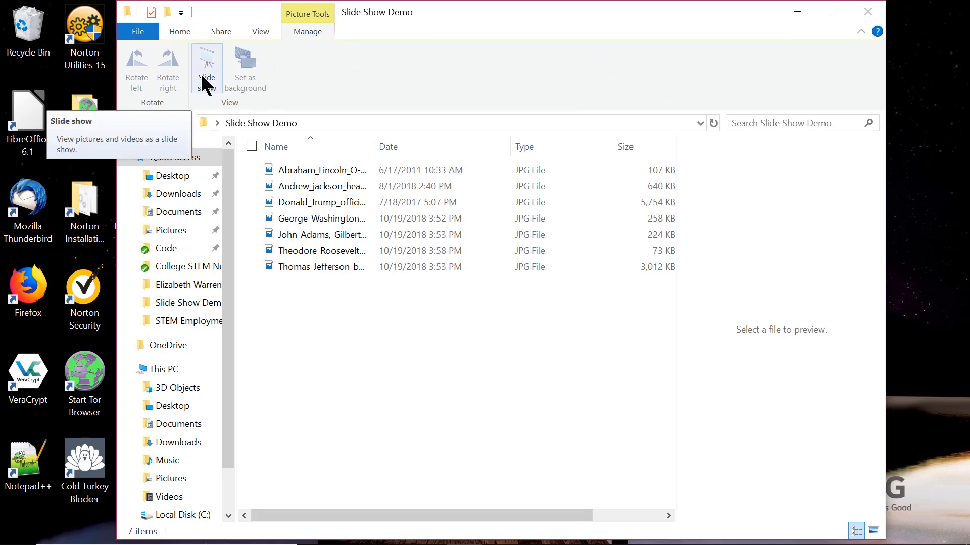
- Start the folder's portrait slideshow and keep it playing on a loop
left_click(206, 68)
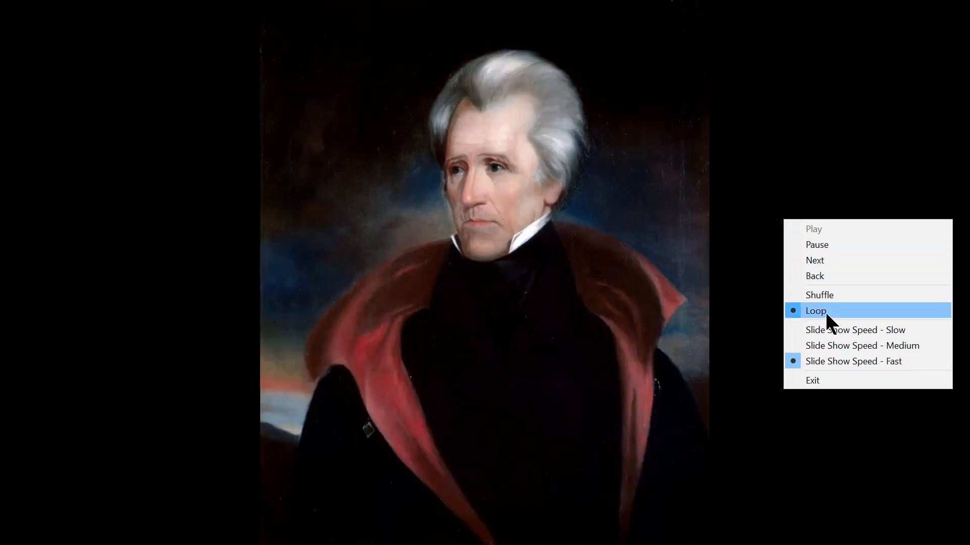
mouse_move(818, 294)
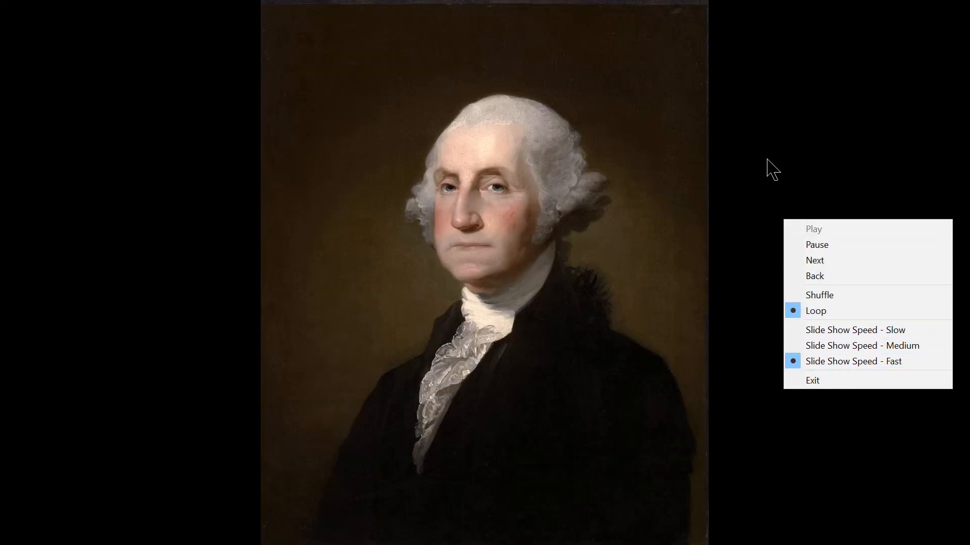
left_click(814, 259)
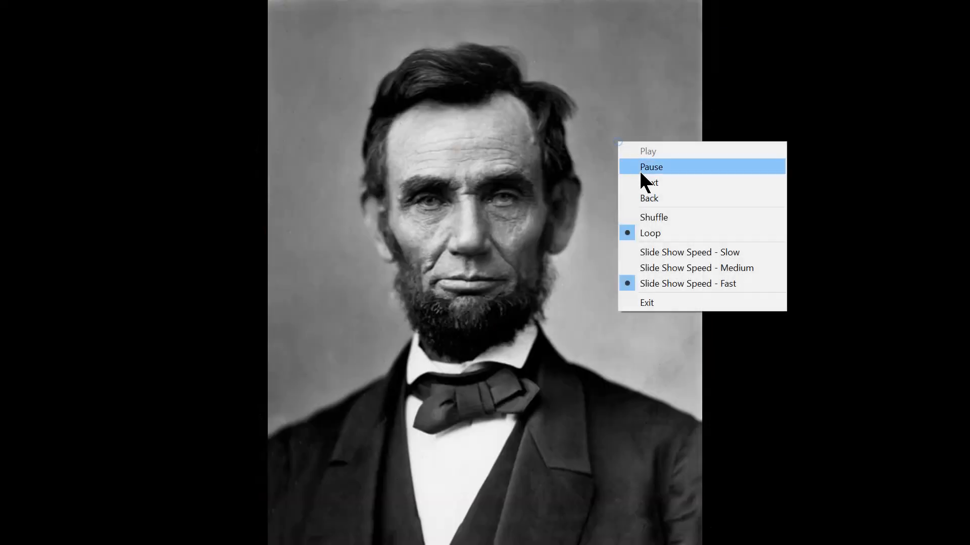
- Exit the slideshow, sort the portraits by date newest first, and restart the show
left_click(646, 302)
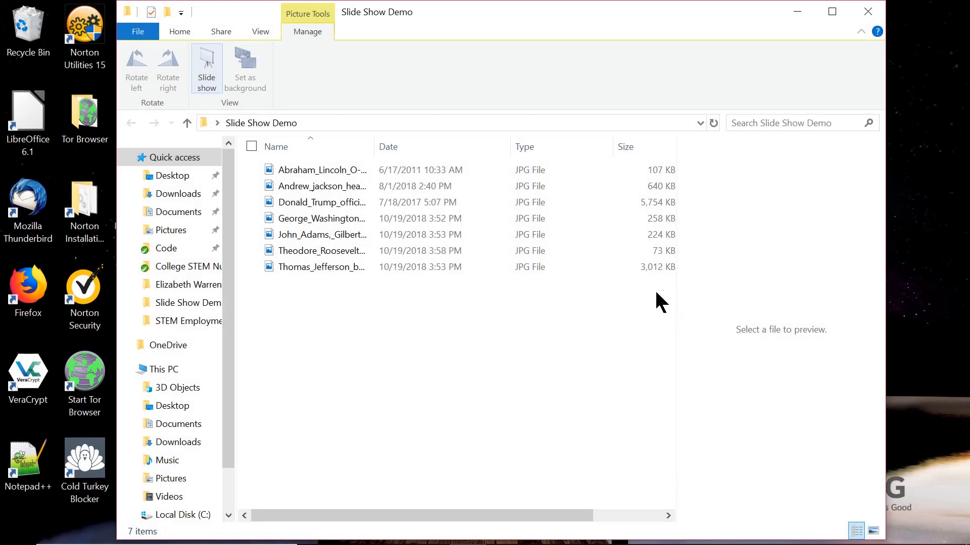
left_click(388, 147)
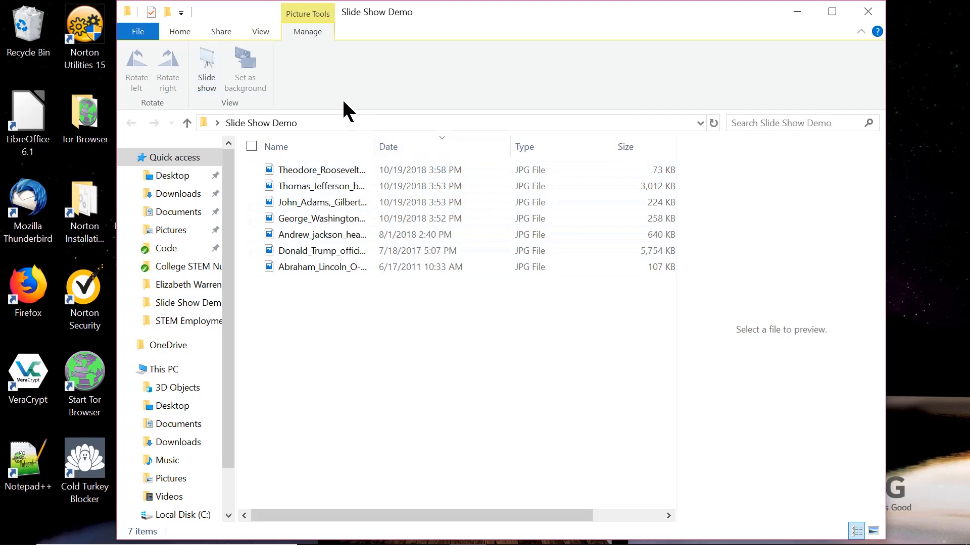
mouse_move(324, 108)
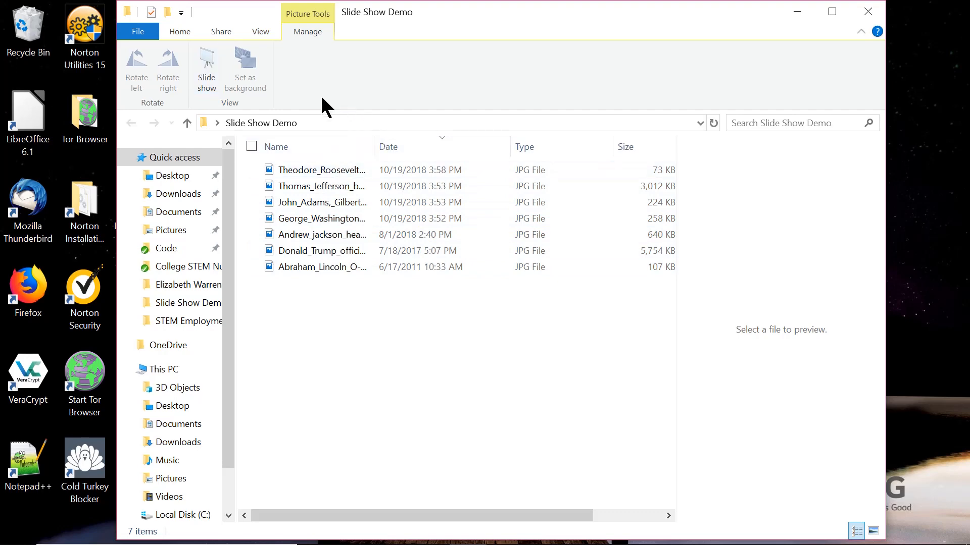
left_click(206, 68)
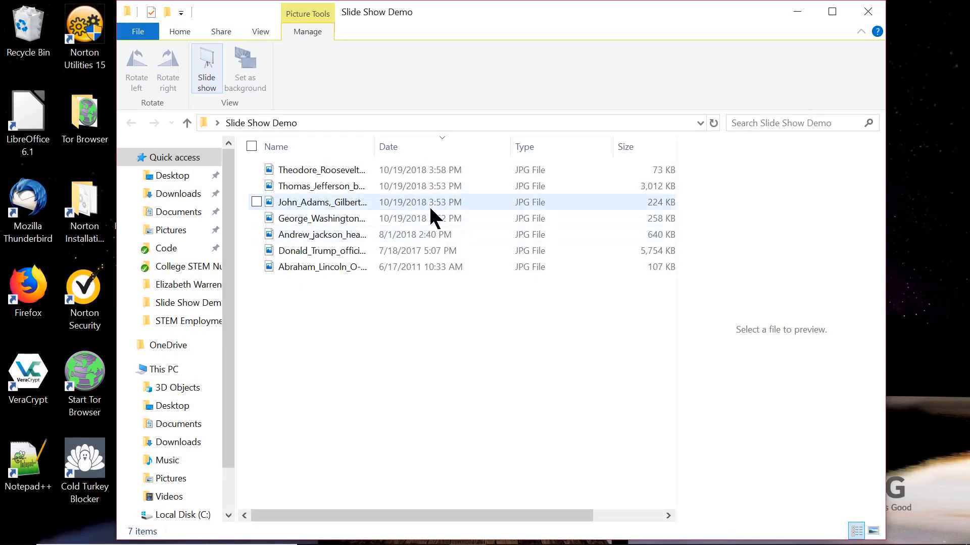
- Sort the portraits by file size largest first, then restart the slideshow
left_click(624, 146)
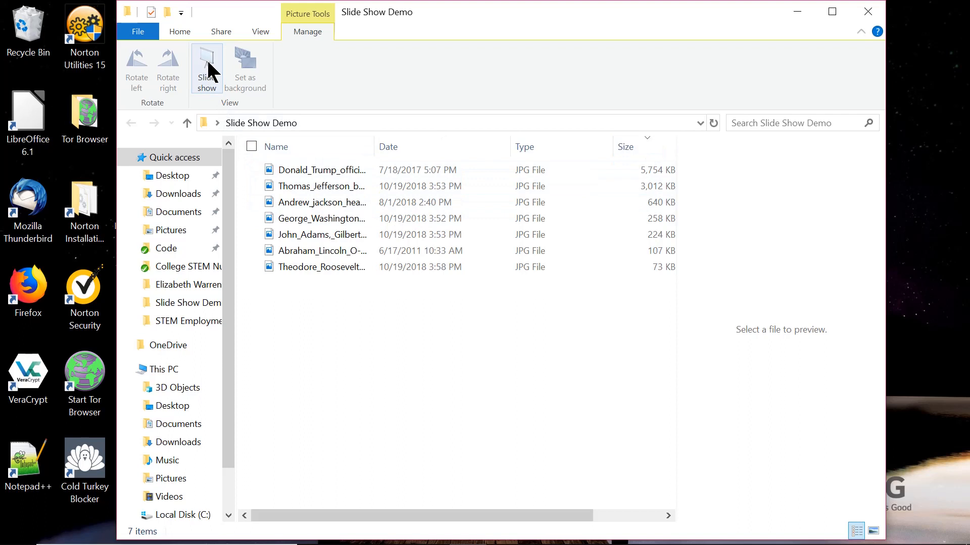
mouse_move(322, 170)
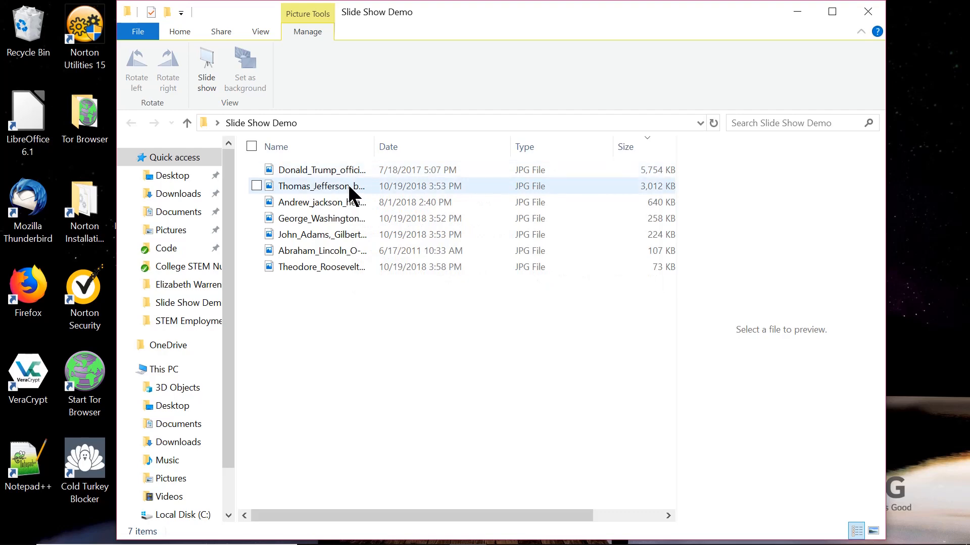
left_click(206, 68)
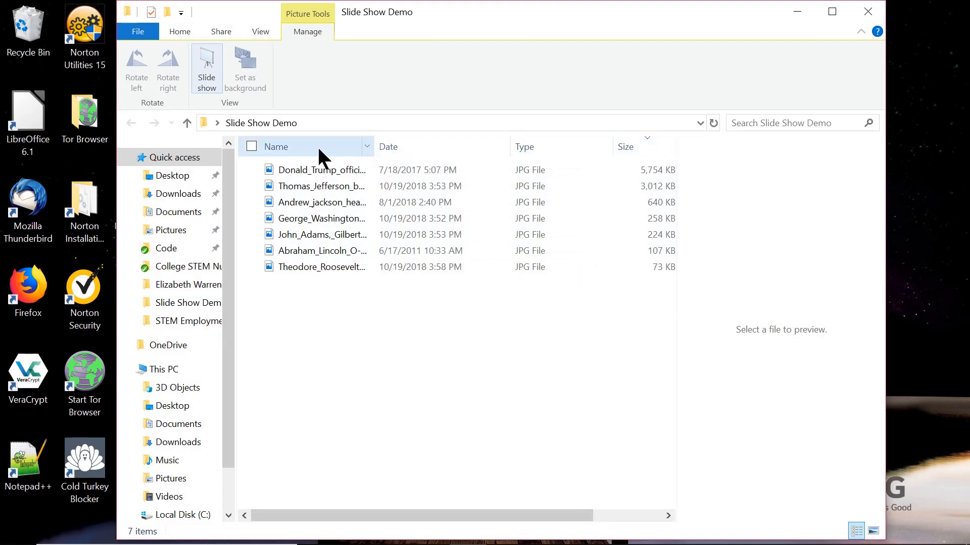
left_click(275, 147)
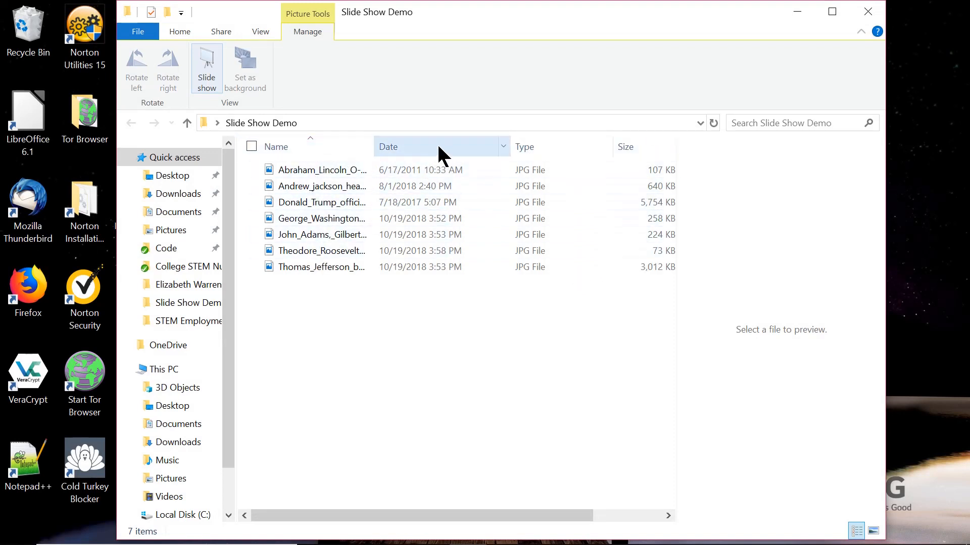
left_click(624, 146)
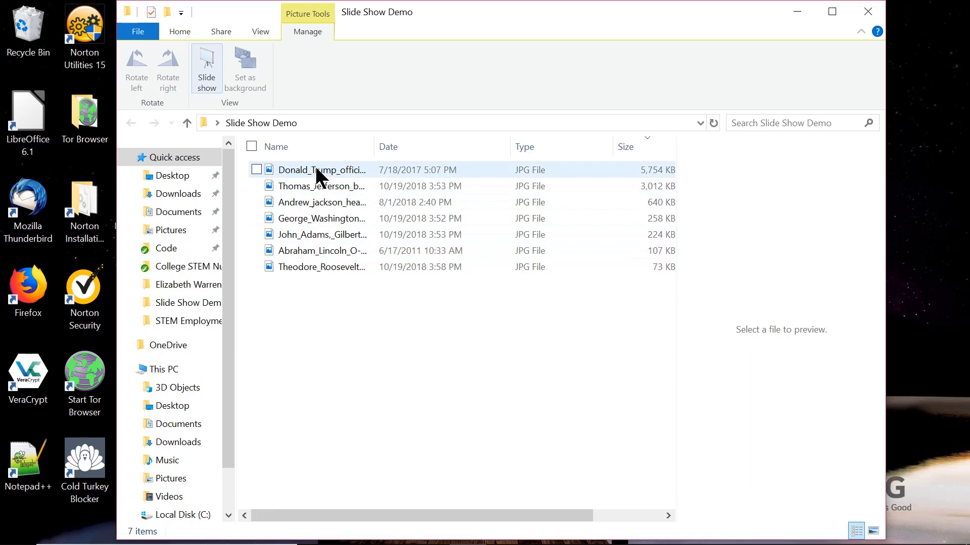
mouse_move(320, 170)
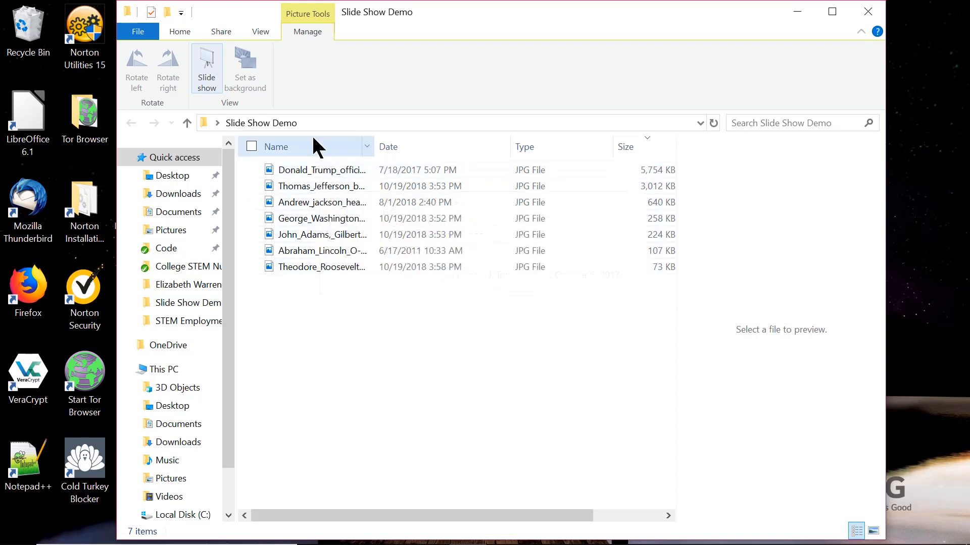
mouse_move(320, 169)
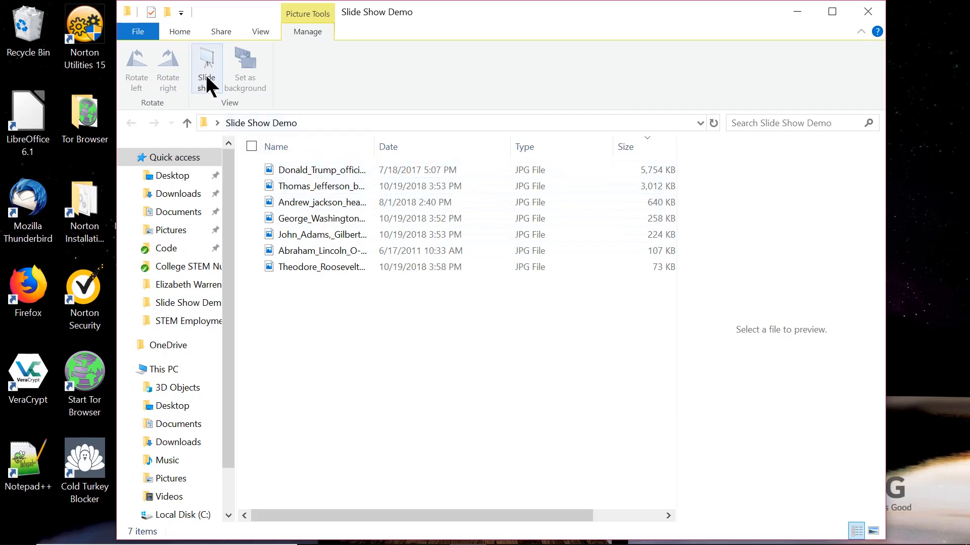
- Run a shuffled slideshow, exit it, and sort the portraits by name
left_click(206, 67)
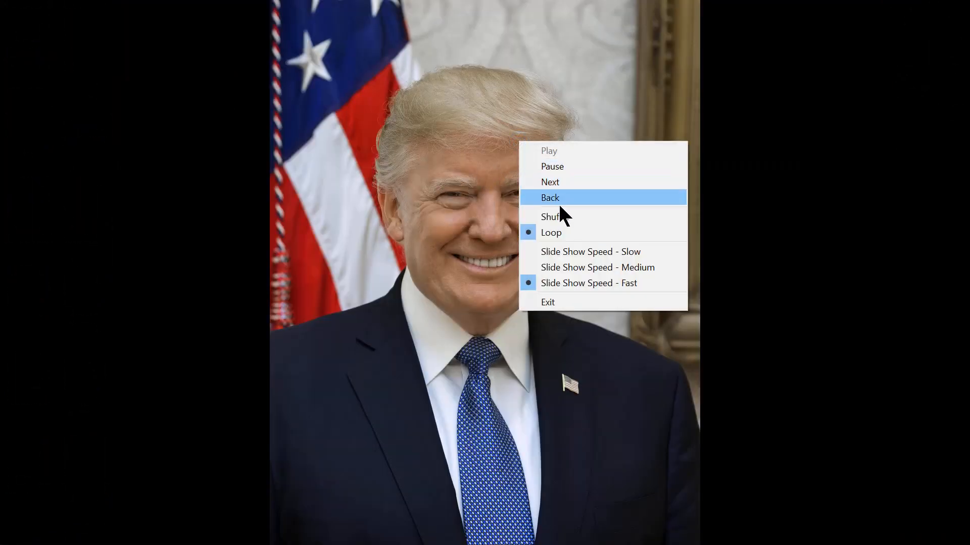
left_click(549, 196)
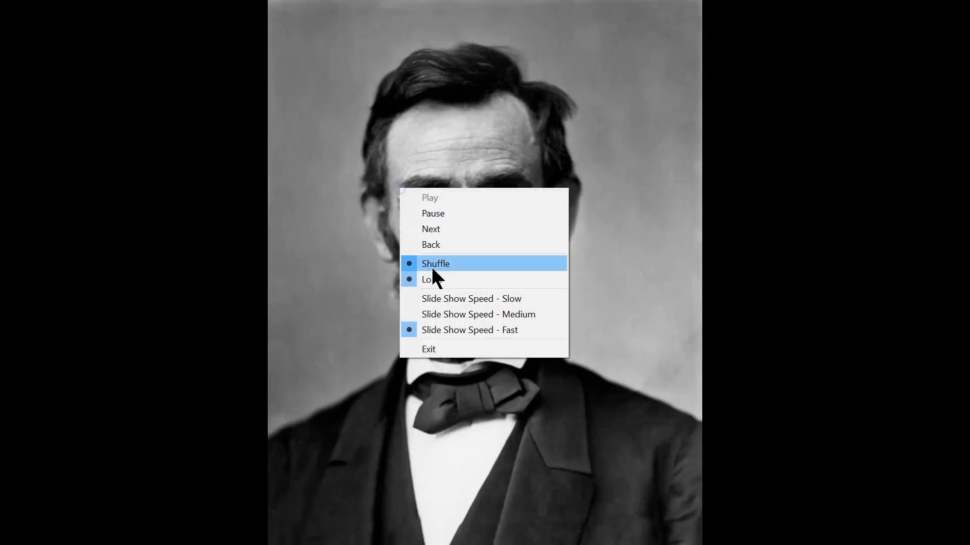
left_click(429, 348)
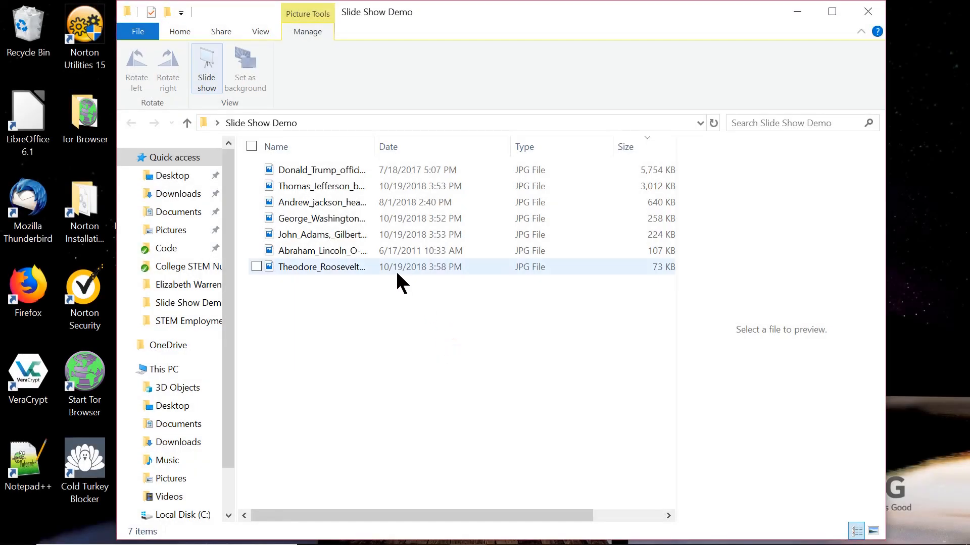
left_click(276, 147)
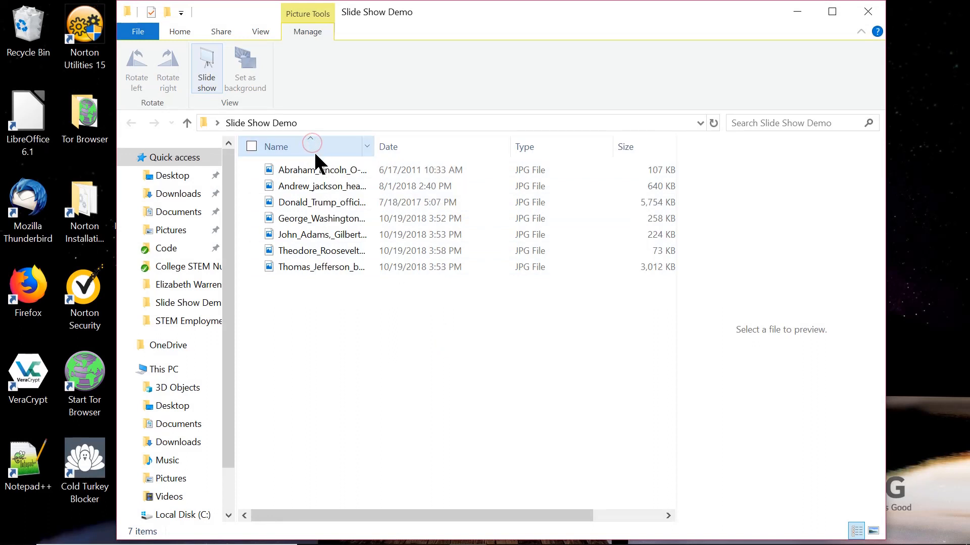
- Play the portraits shuffled on a loop, then exit to the folder
left_click(322, 170)
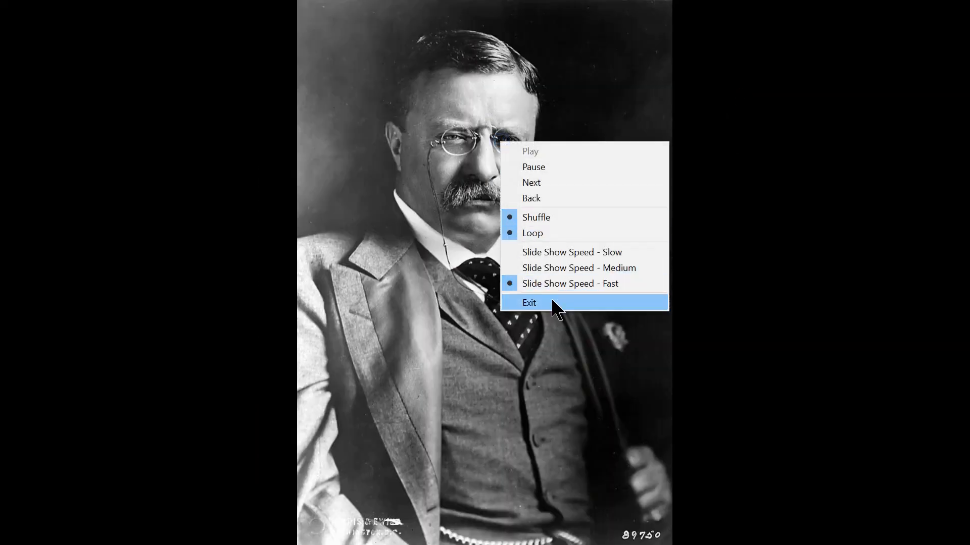
left_click(528, 302)
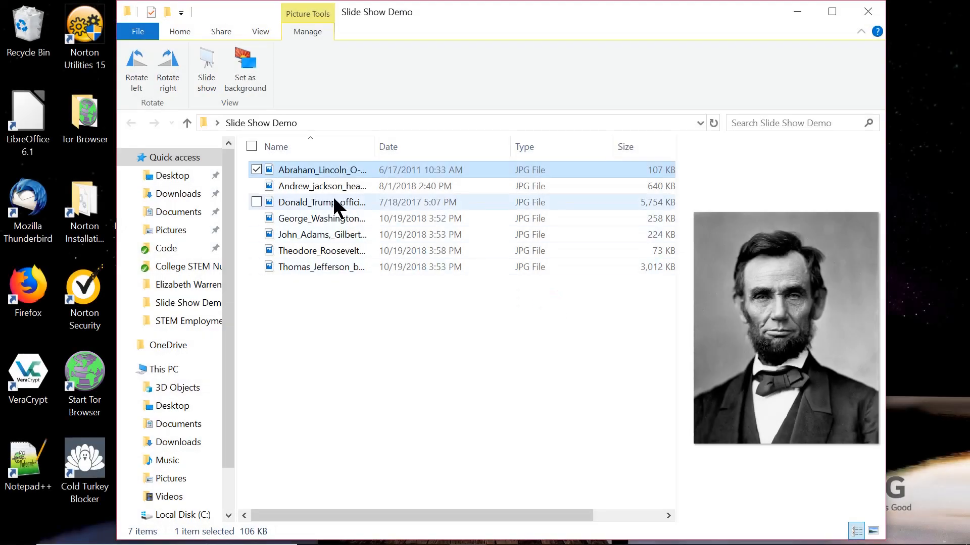
mouse_move(327, 266)
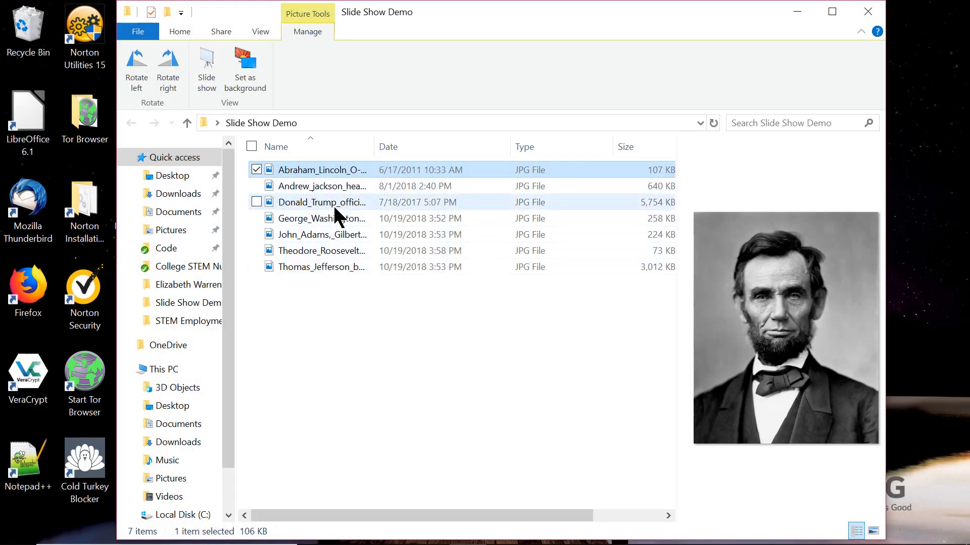
- Rename the Donald_Trump portrait with a 000 prefix
right_click(321, 202)
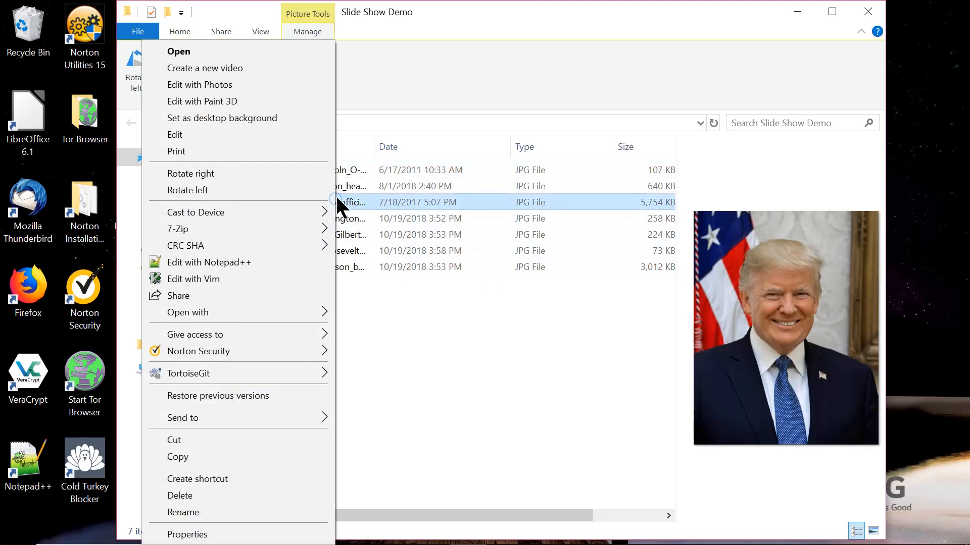
left_click(182, 512)
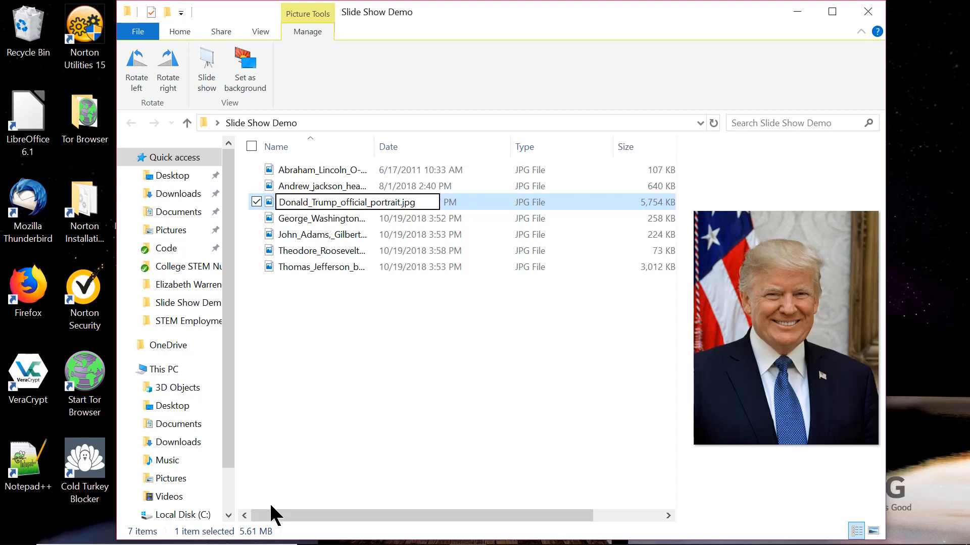
type("000Donald_Trump_o...")
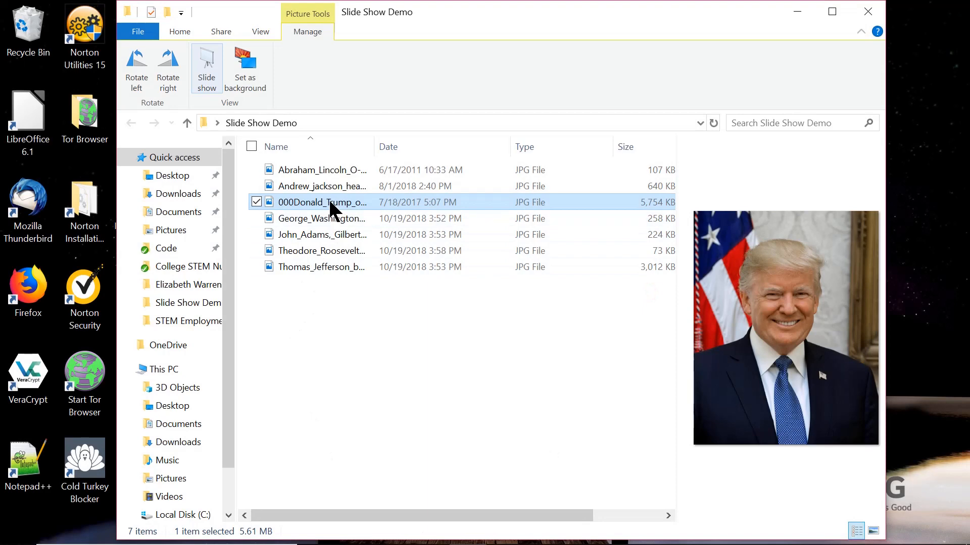
- Revert the Donald_Trump rename and give George_Washington the 000 prefix instead
right_click(321, 202)
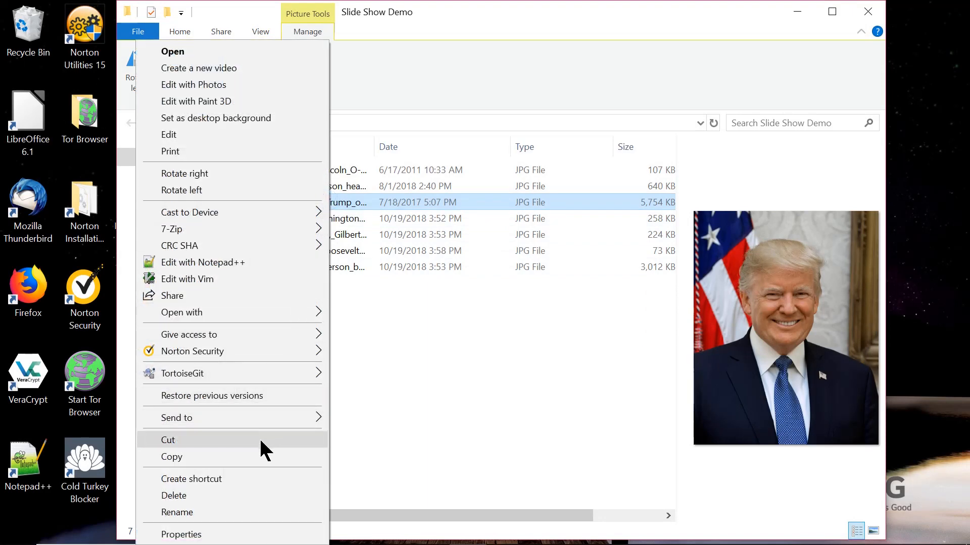
left_click(177, 512)
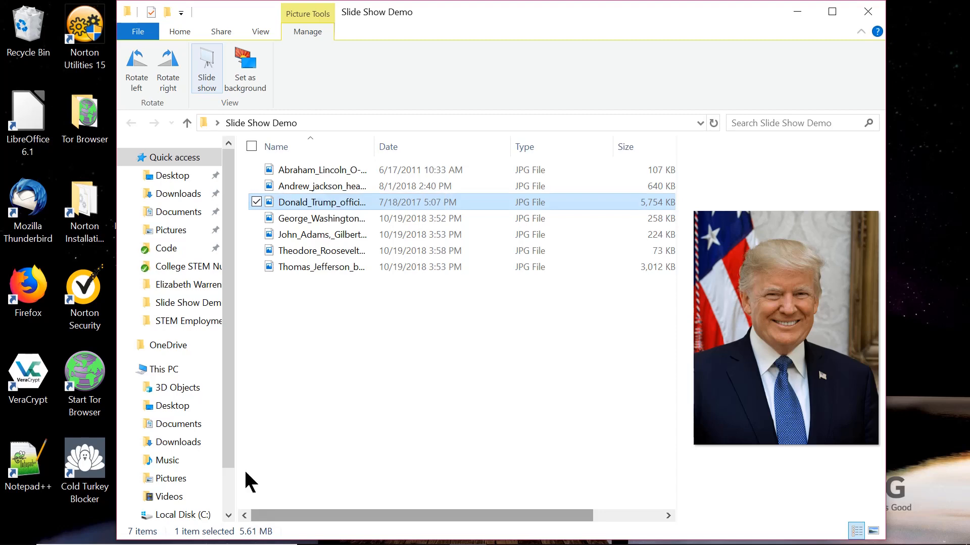
left_click(322, 218)
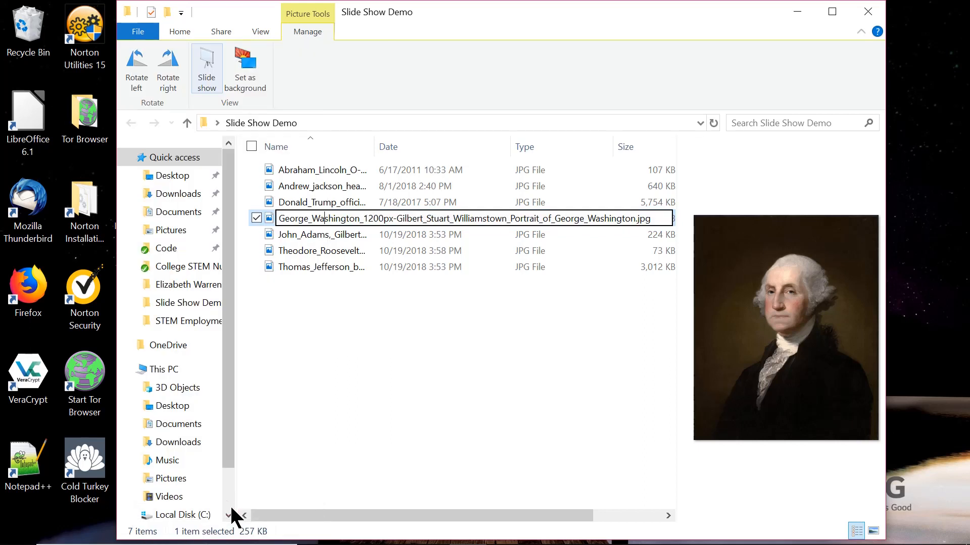
type("000George_Washing...")
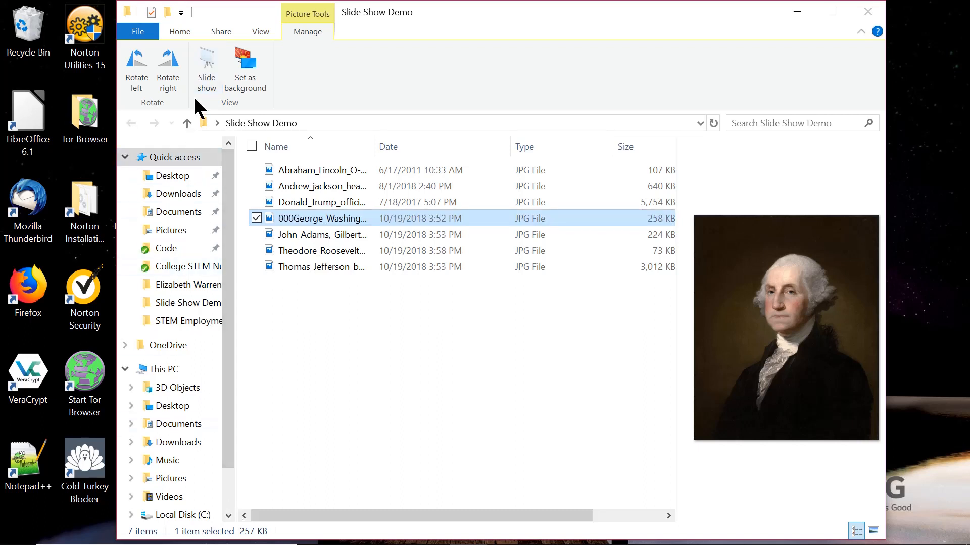
- Play the slideshow twice, switching Shuffle off on the second run, and exit to the folder
left_click(206, 68)
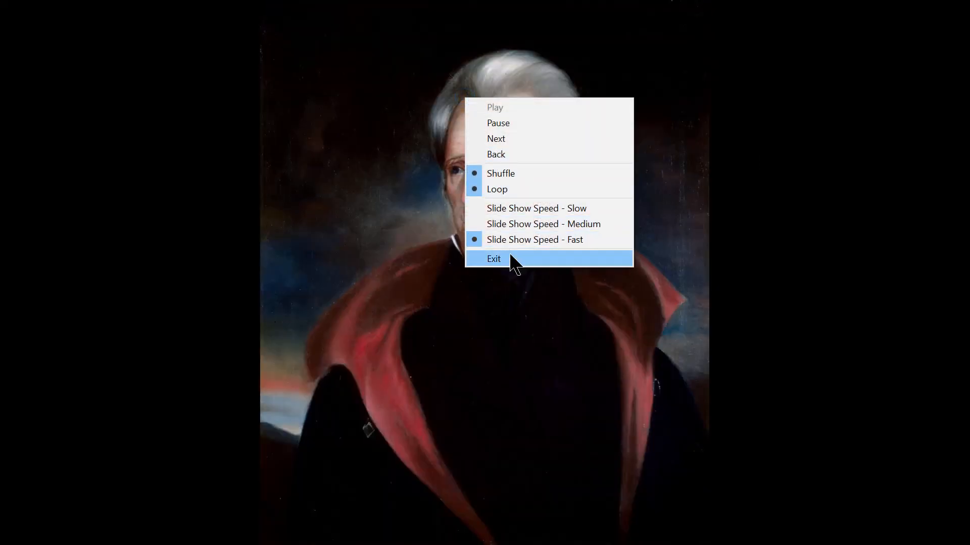
left_click(494, 259)
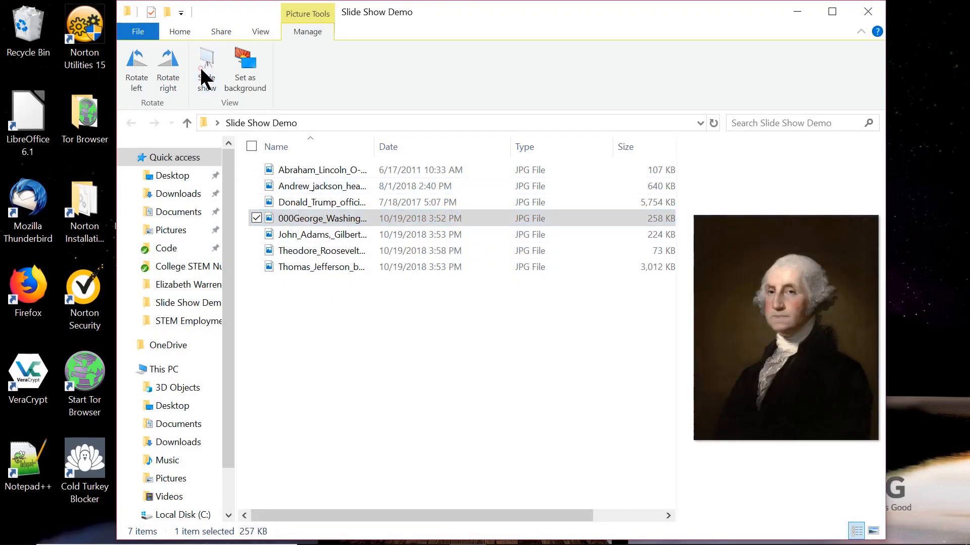
left_click(206, 67)
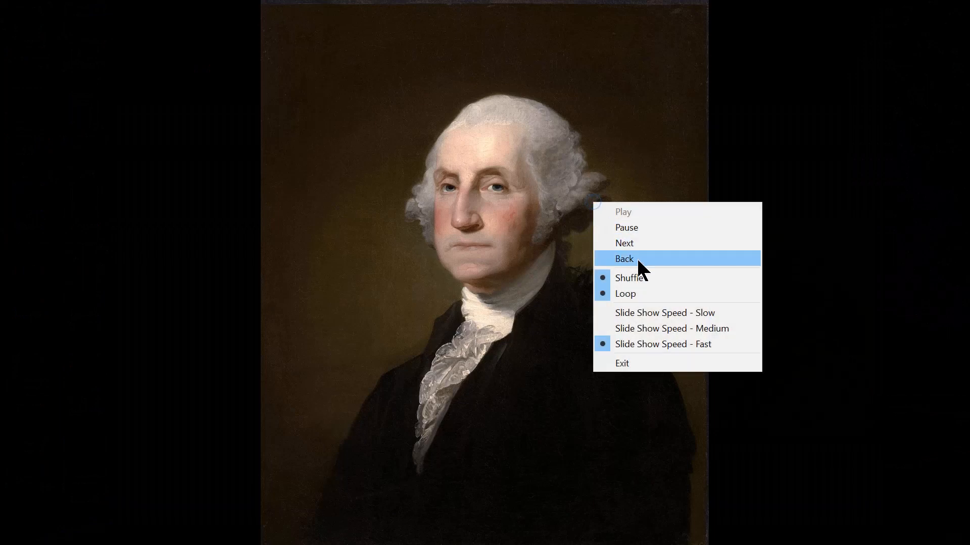
left_click(624, 259)
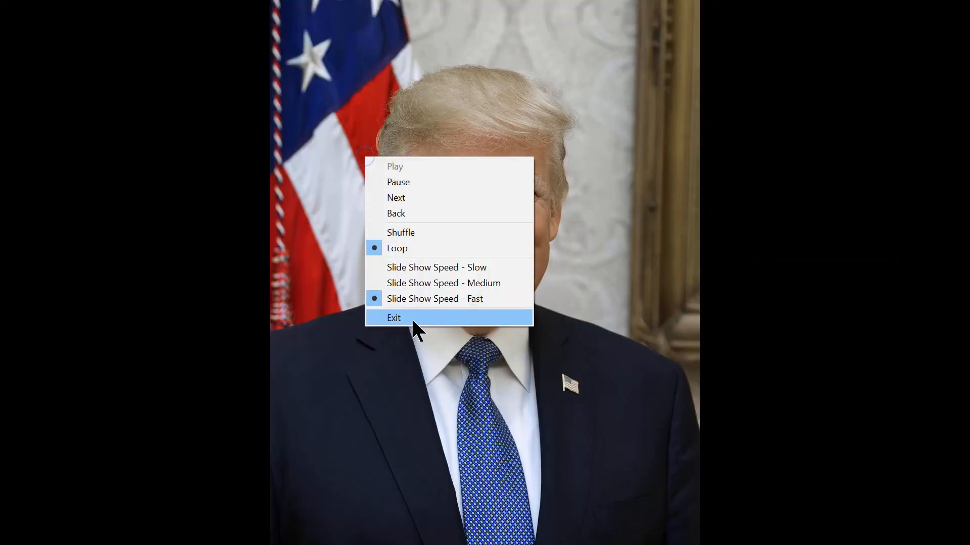
left_click(393, 318)
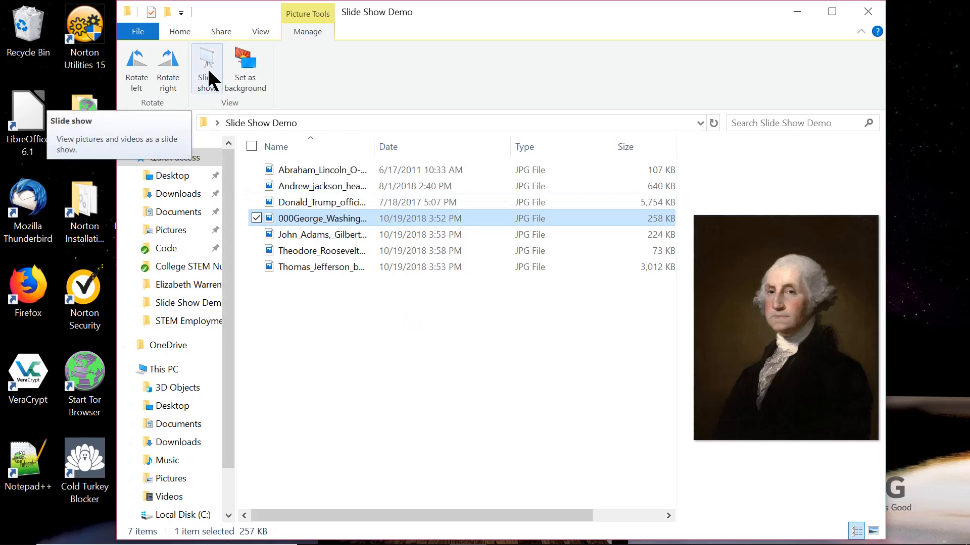
left_click(206, 68)
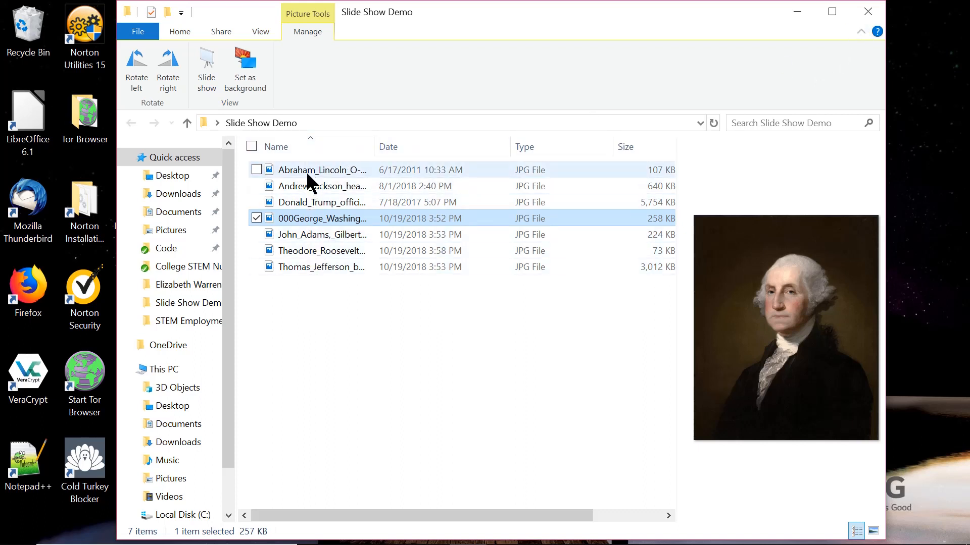
mouse_move(868, 11)
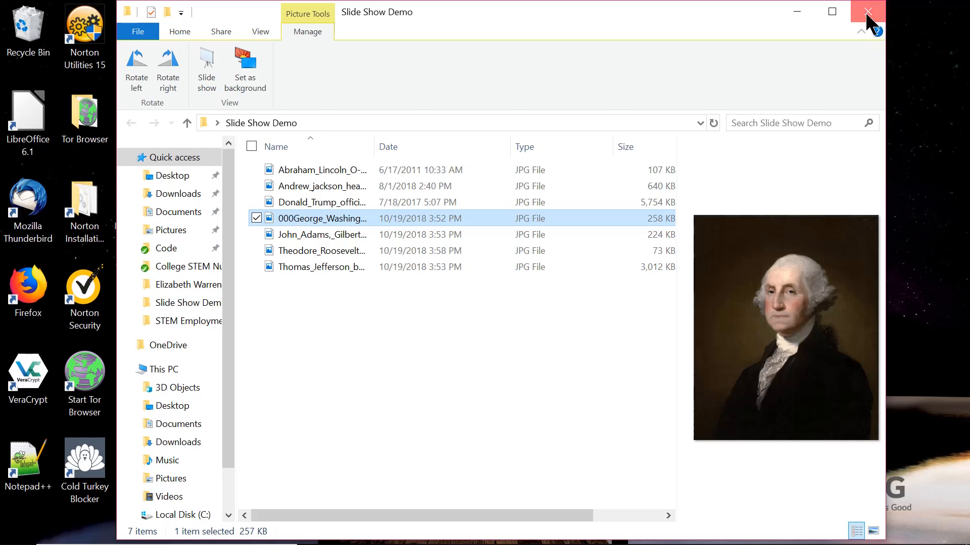
- Open the Ordered Slide Show Demo folder and sort its numbered portraits by name
left_click(867, 11)
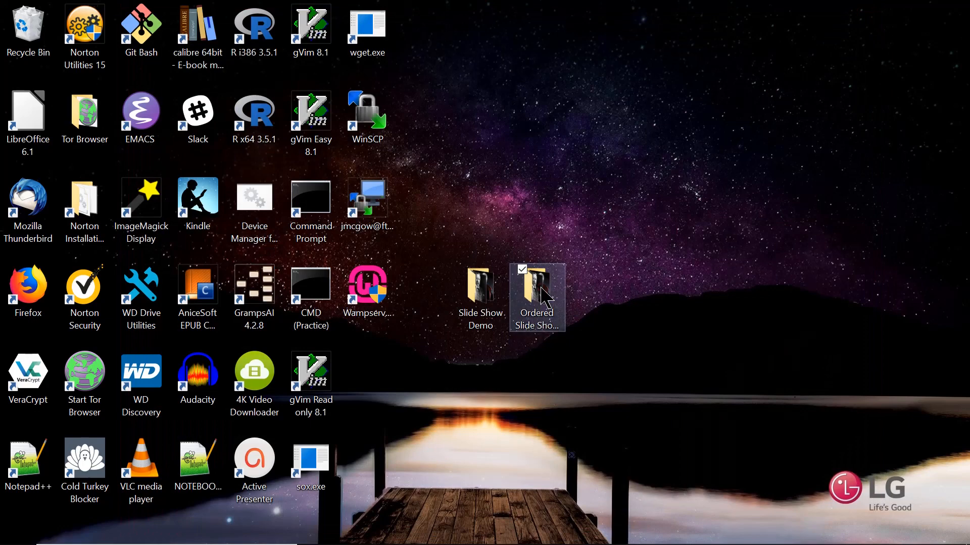
double_click(535, 289)
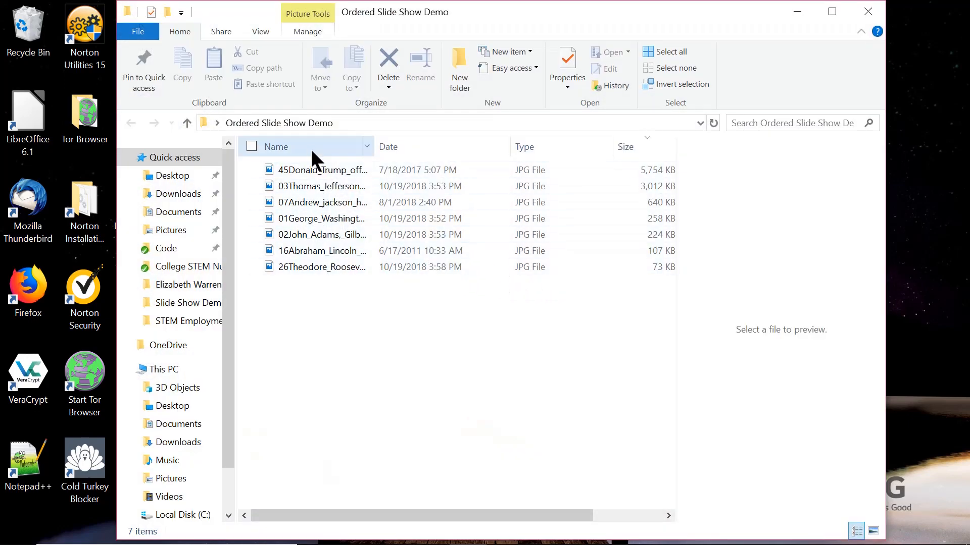
left_click(275, 147)
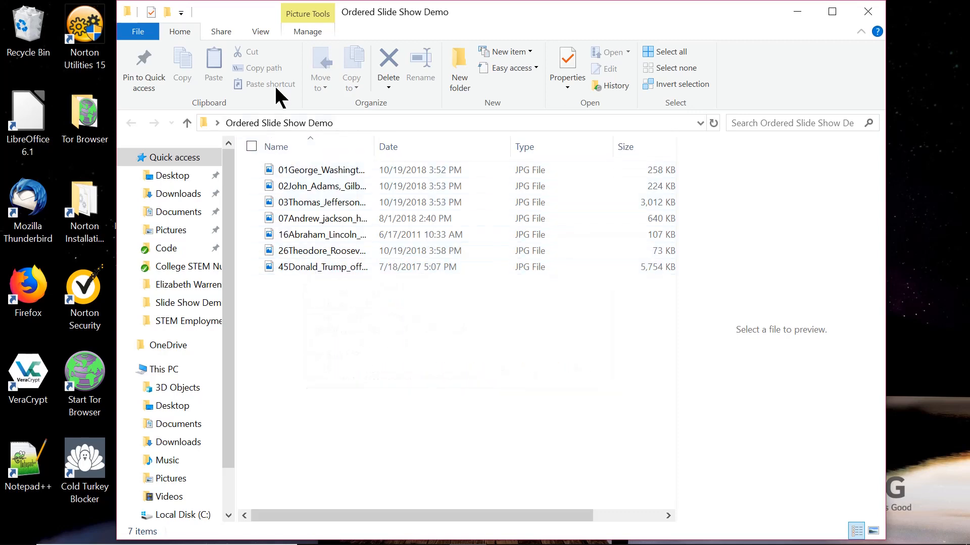
left_click(307, 31)
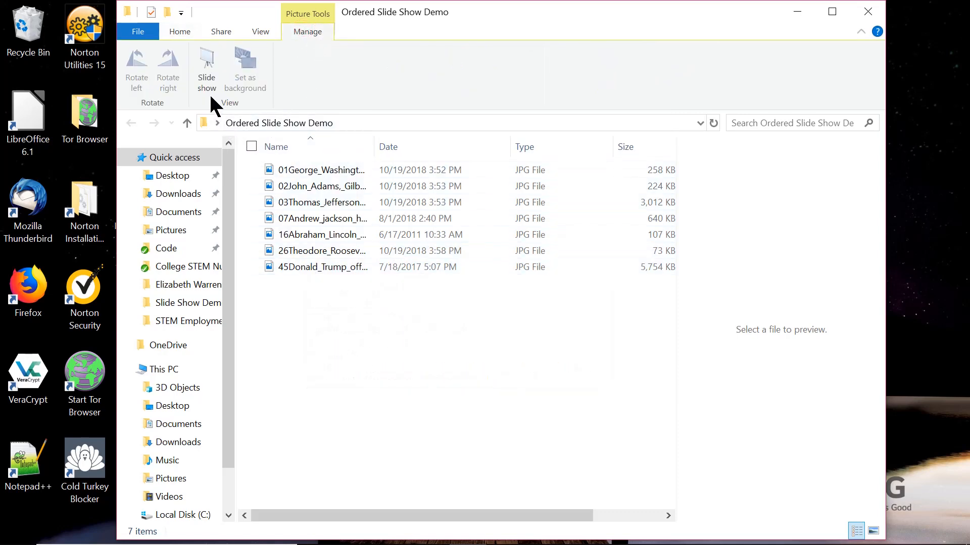
left_click(206, 68)
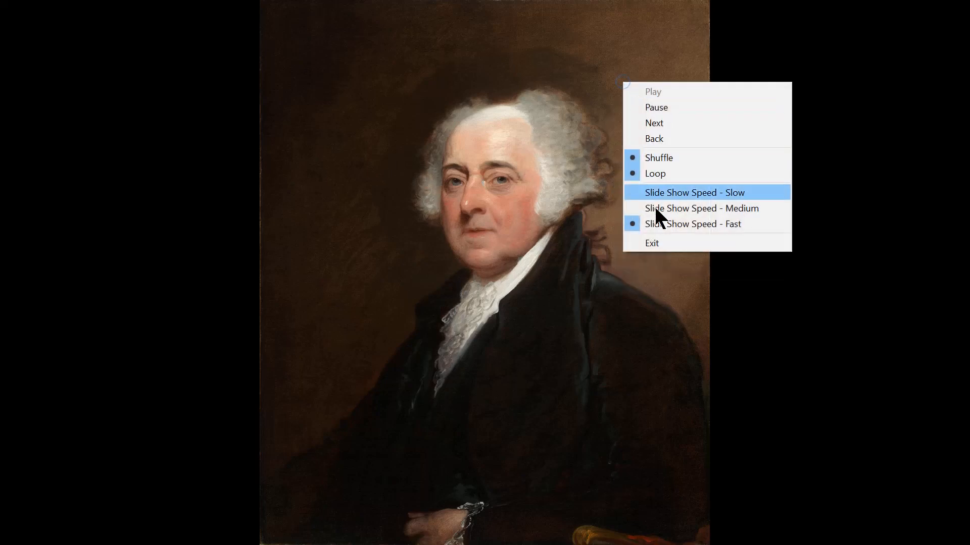
left_click(651, 243)
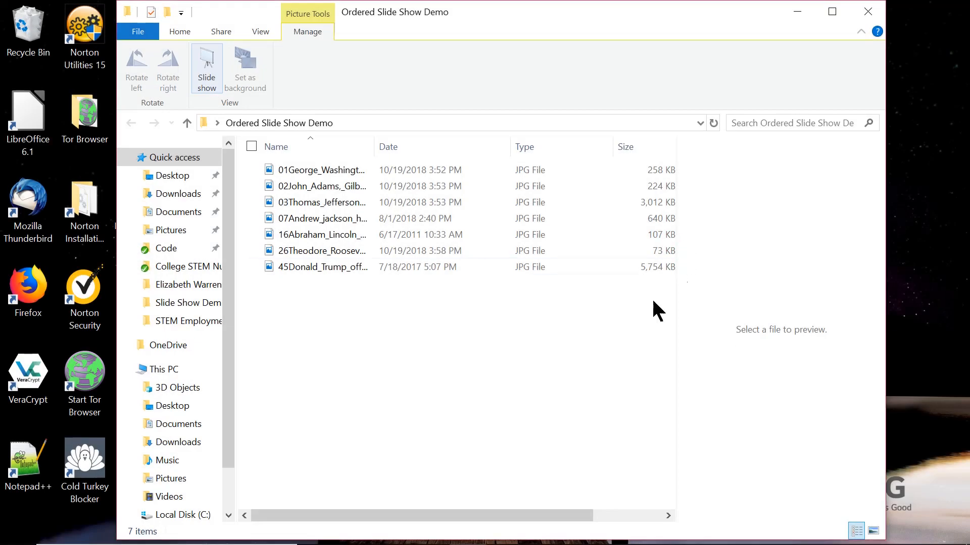
mouse_move(206, 71)
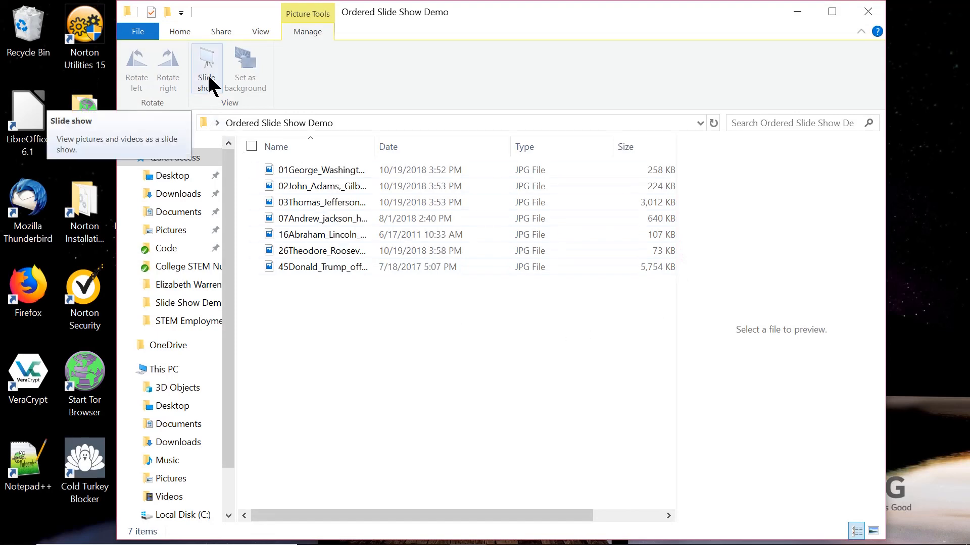
left_click(206, 68)
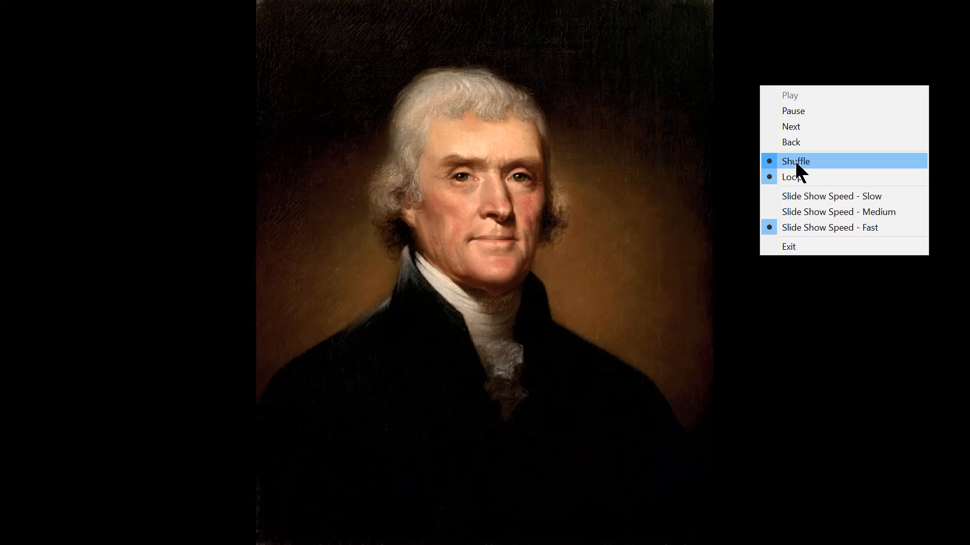
mouse_move(800, 174)
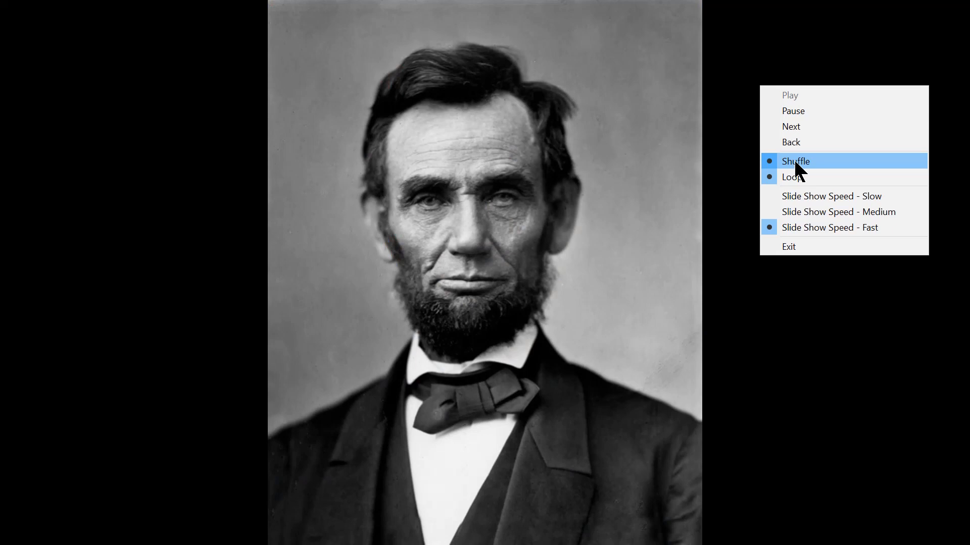
left_click(791, 126)
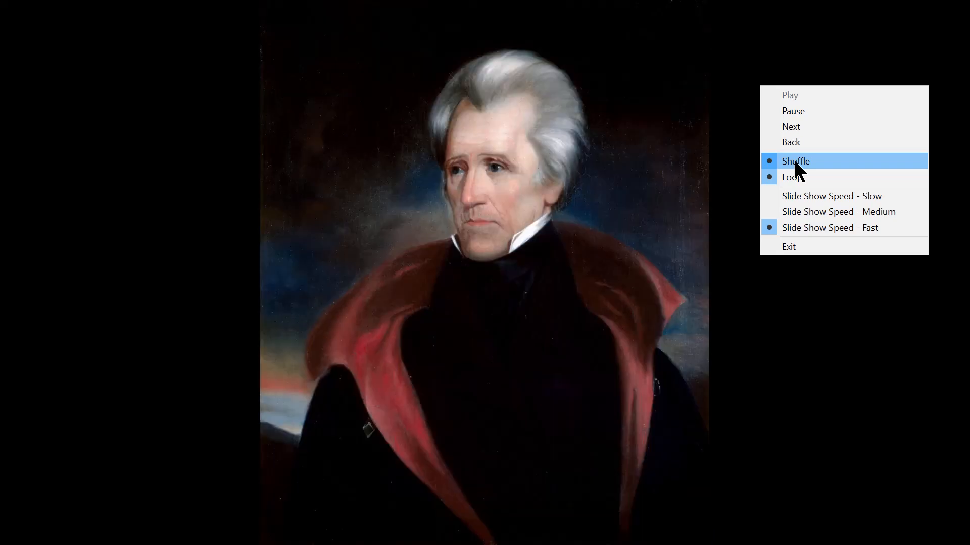
left_click(791, 126)
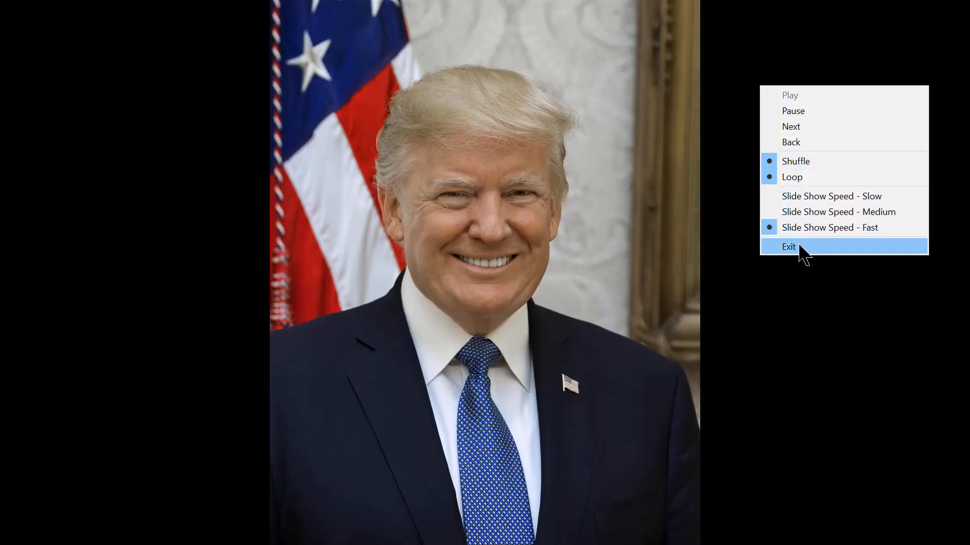
left_click(790, 247)
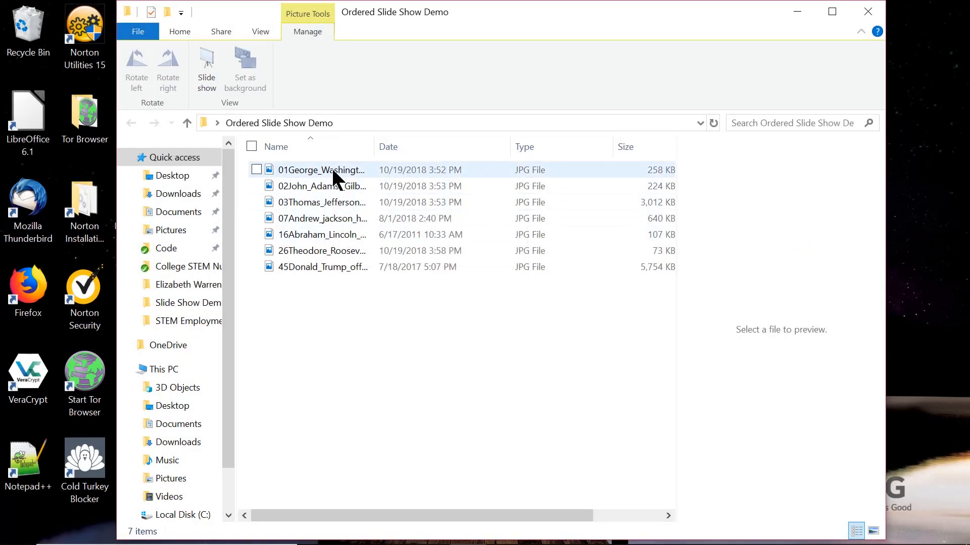
left_click(322, 169)
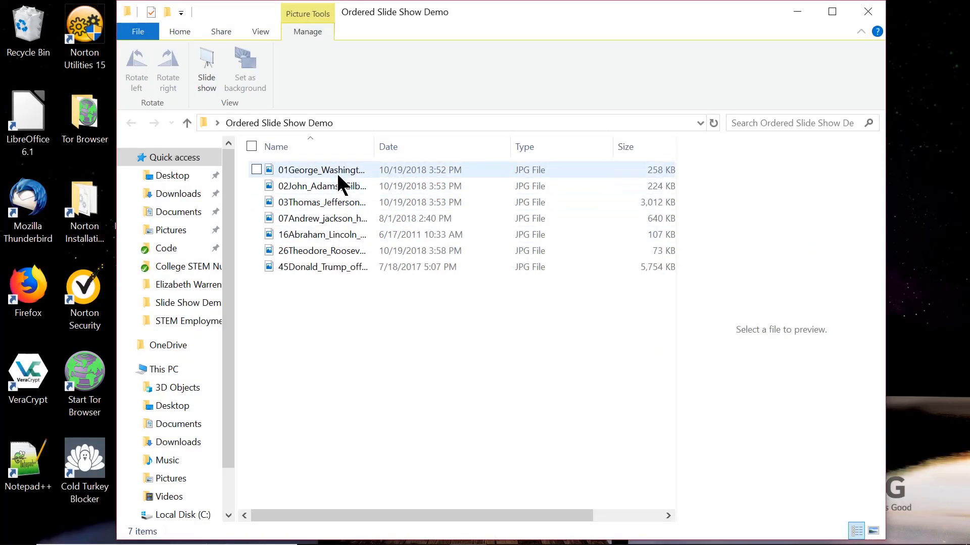
mouse_move(322, 170)
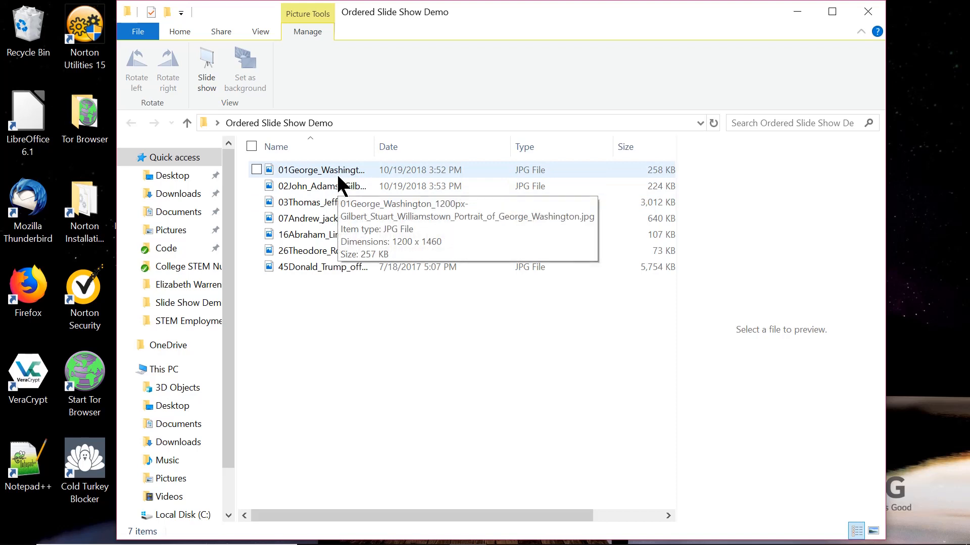
mouse_move(318, 180)
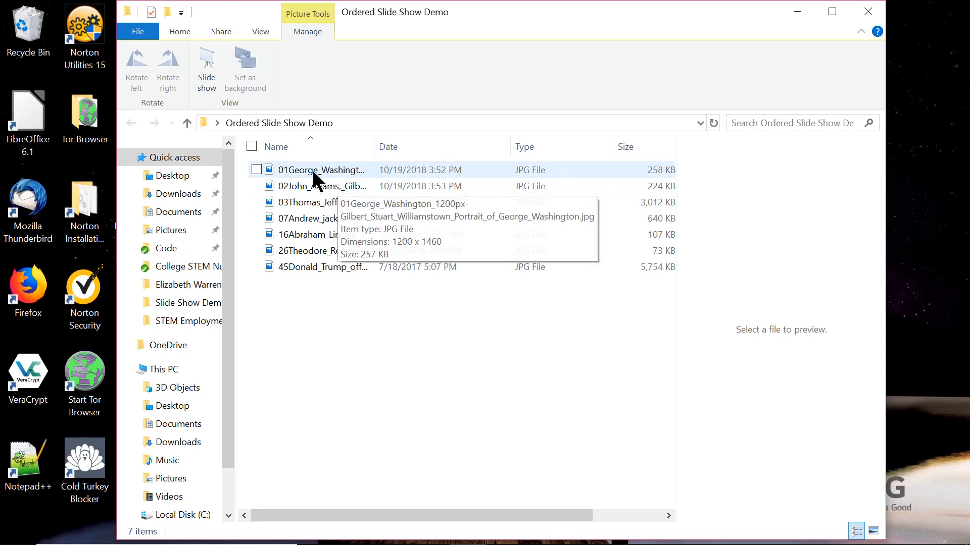
mouse_move(376, 128)
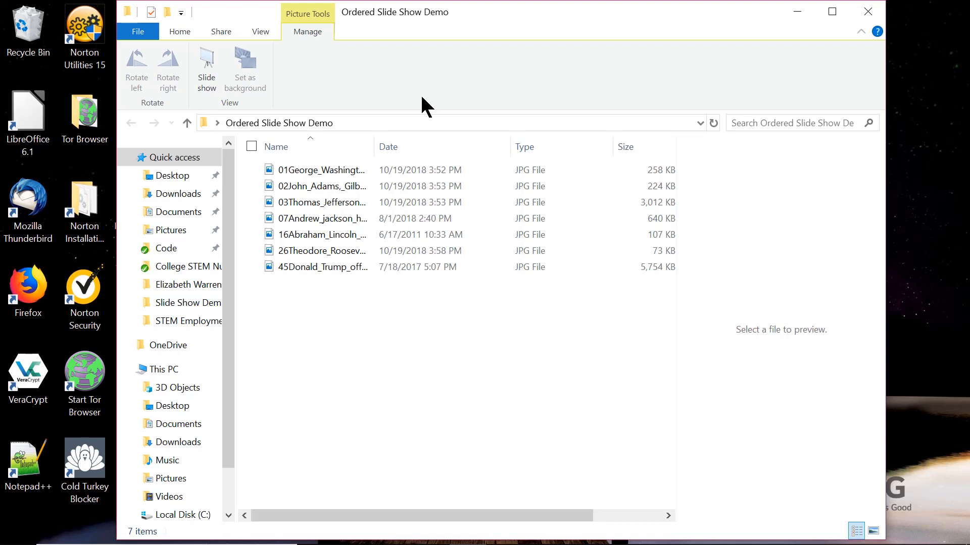
mouse_move(387, 114)
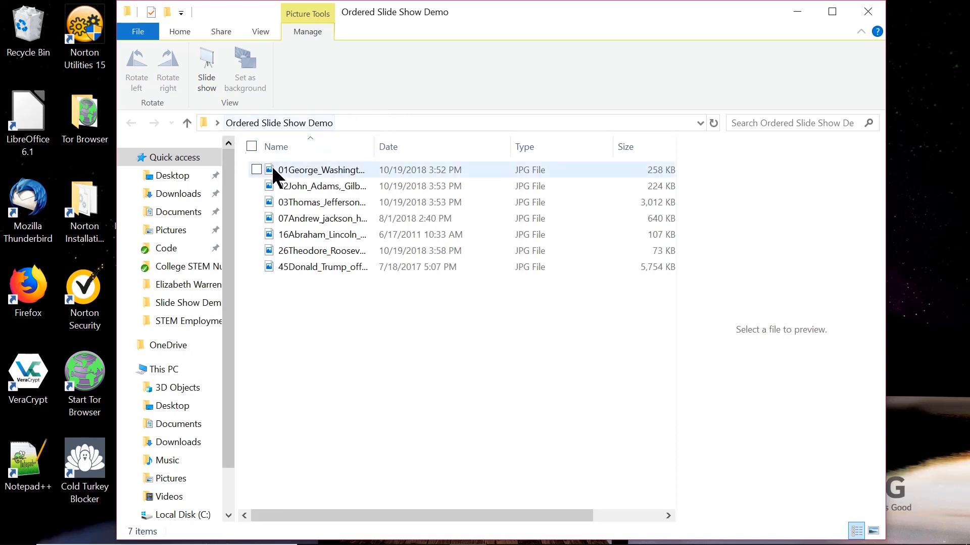
mouse_move(309, 179)
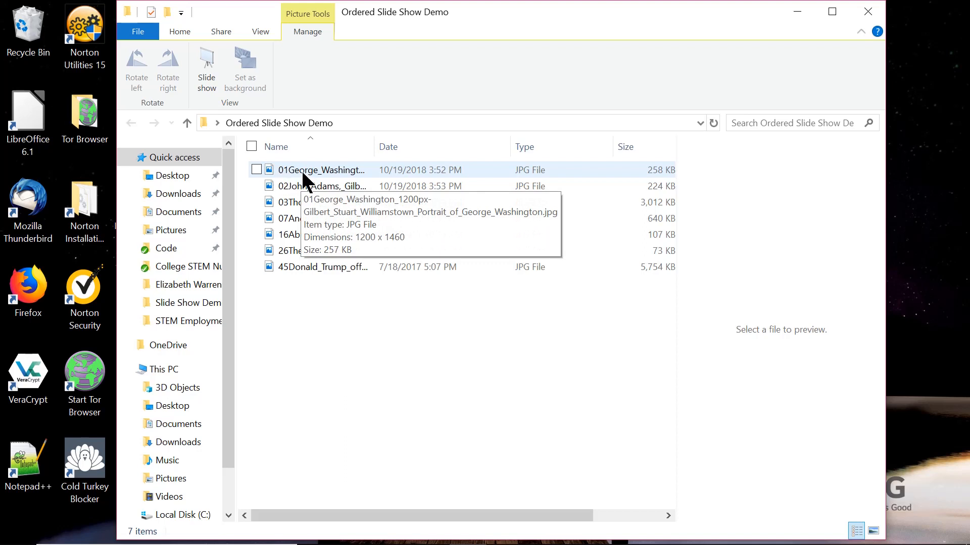
mouse_move(291, 180)
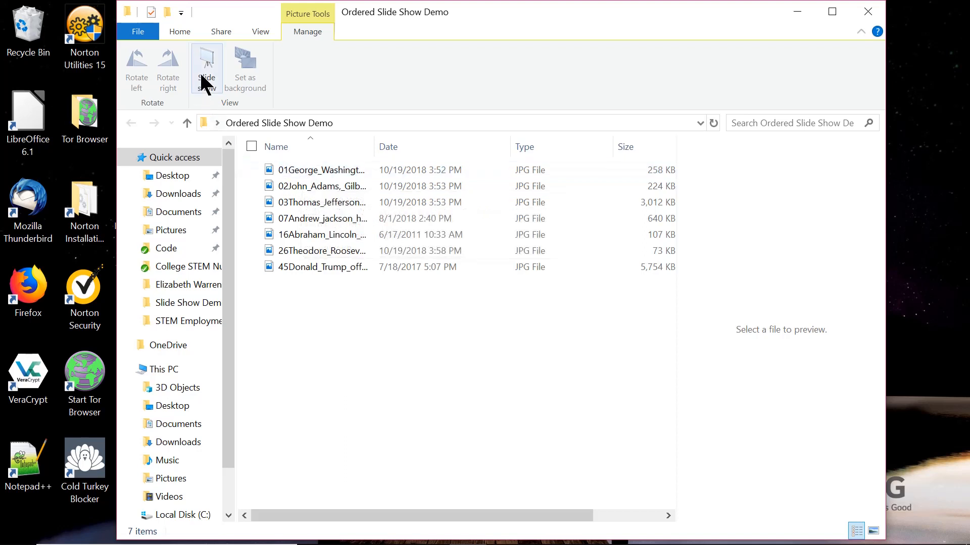
mouse_move(206, 74)
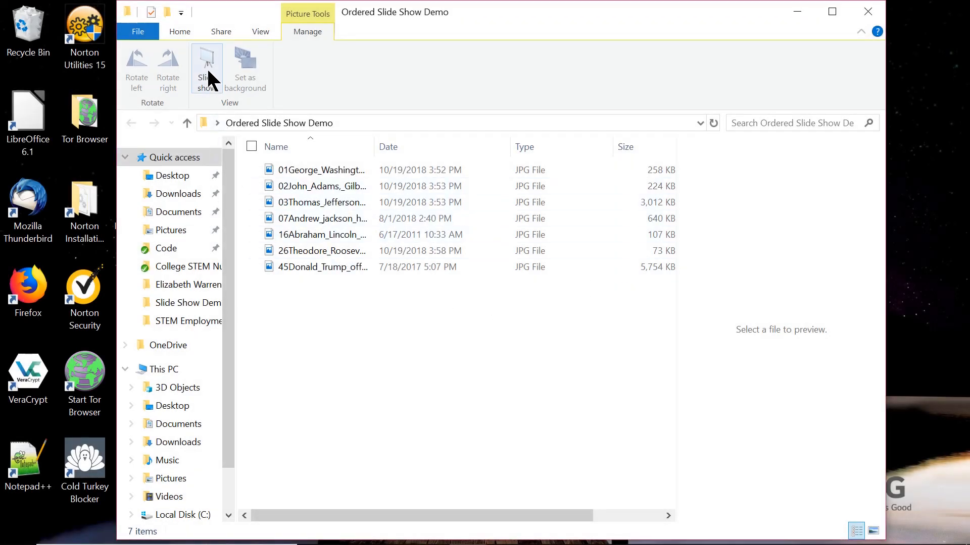
left_click(206, 68)
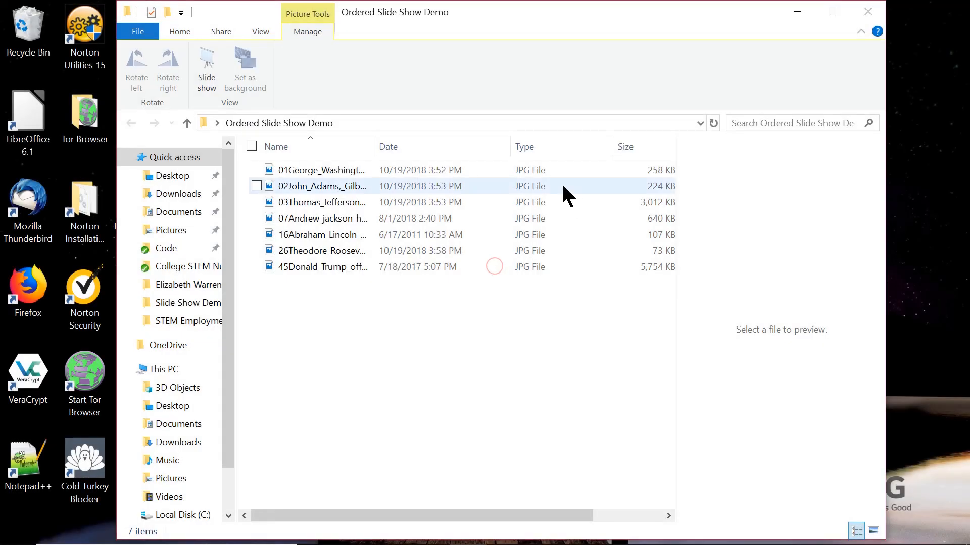
mouse_move(419, 192)
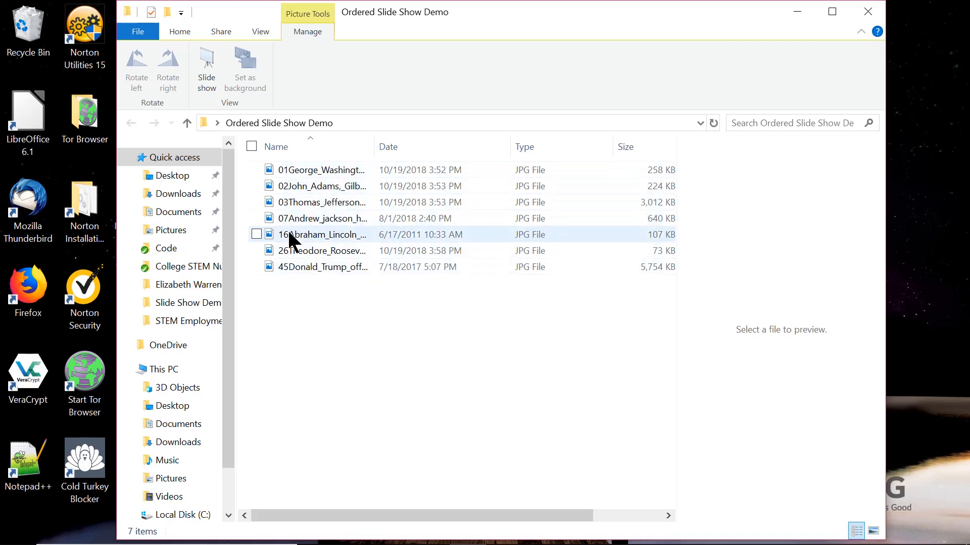
mouse_move(303, 248)
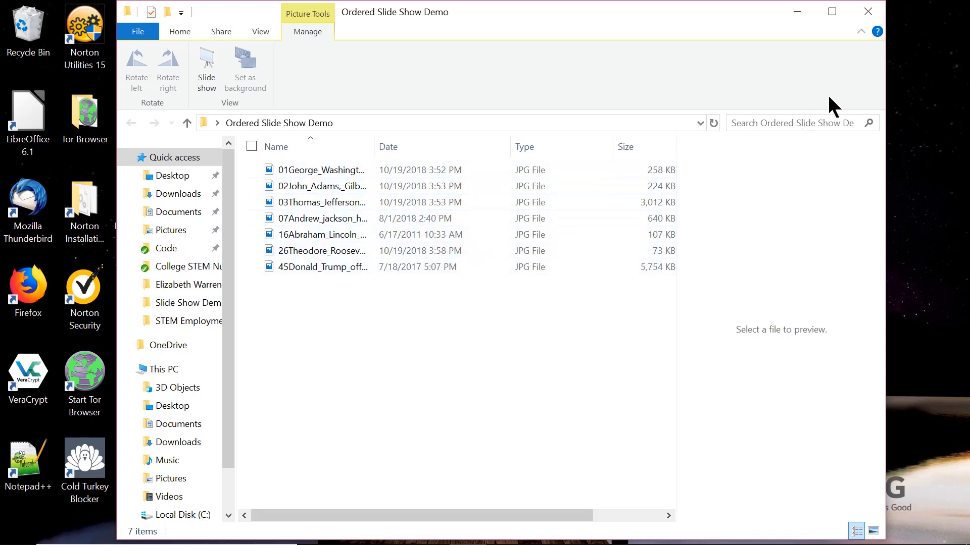
mouse_move(846, 87)
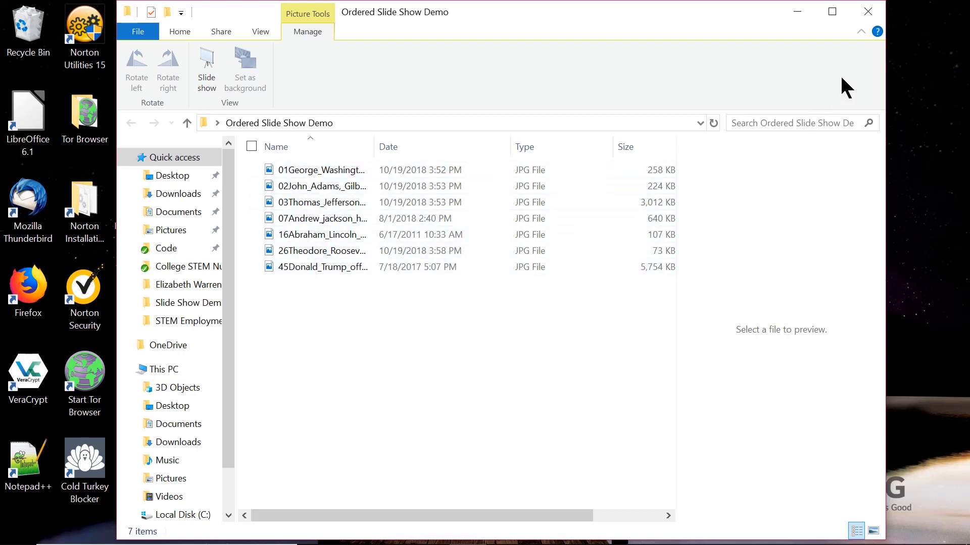